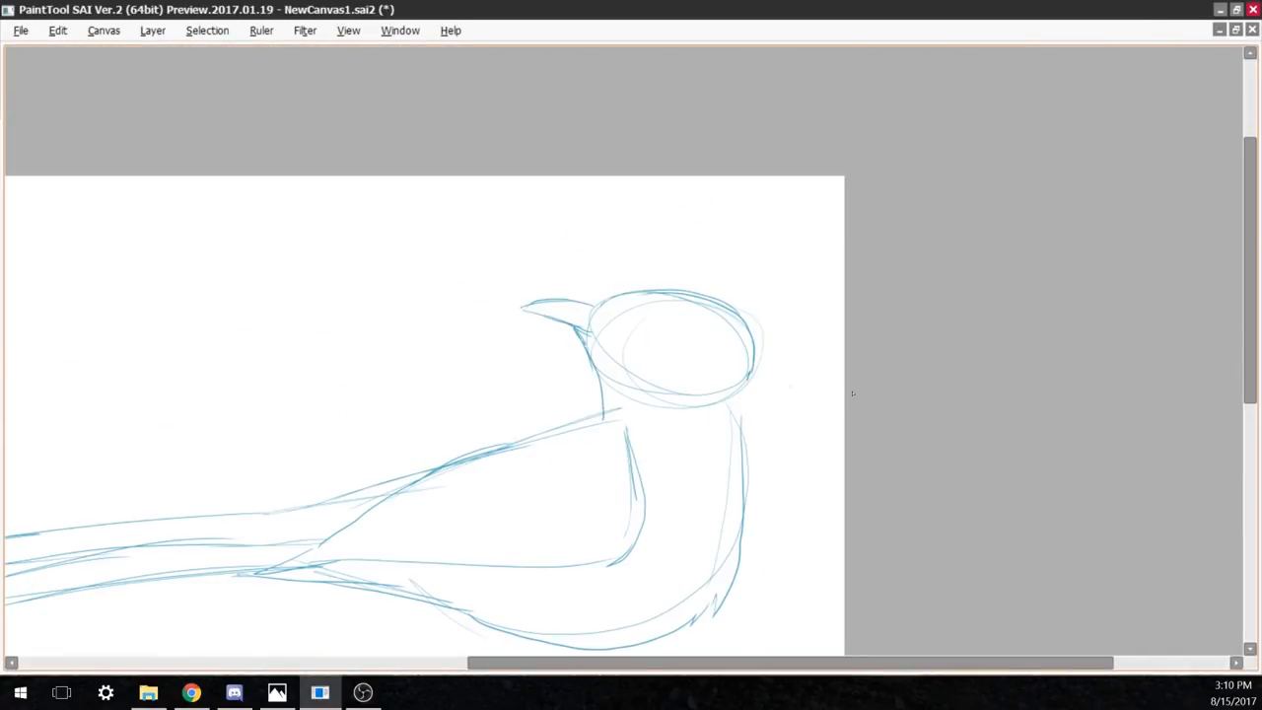
Step: Trace the wing's upper and lower contour in bold black over the blue sketch lines
scroll(down, 3)
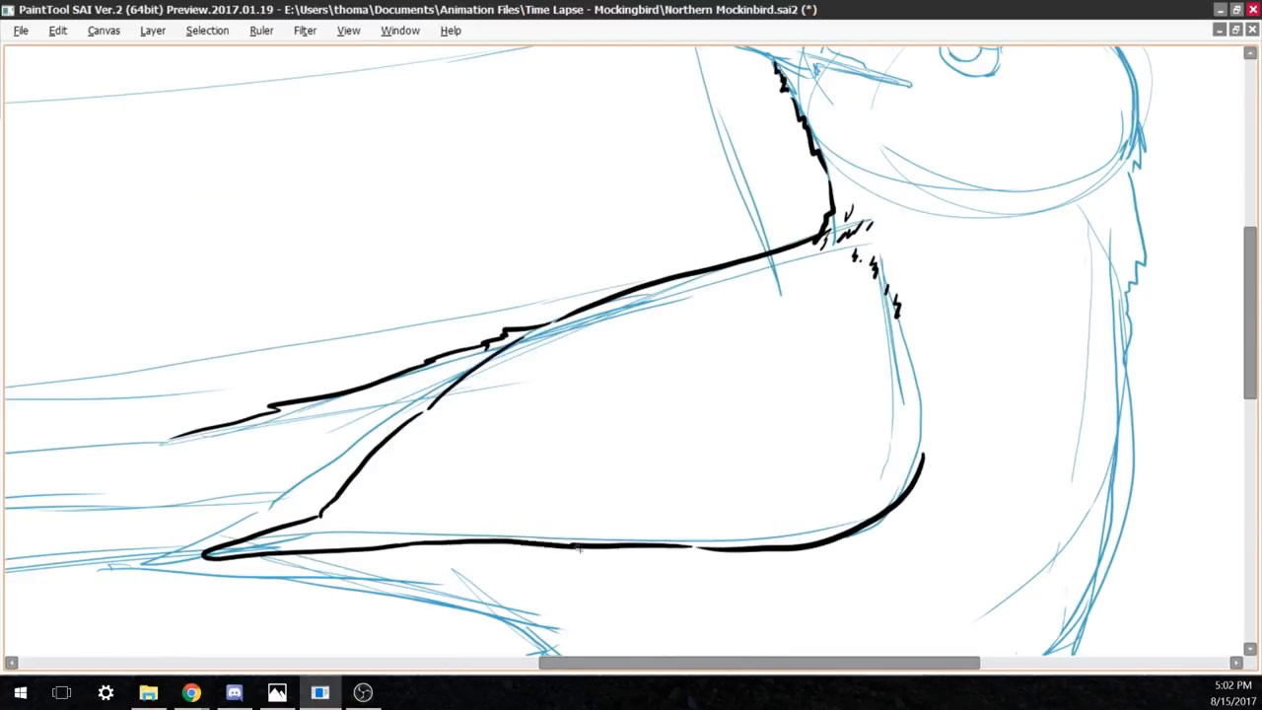
Step: Draw the individual feather shapes along the wing and tail with black outlines and dense hatching
drag(651, 286, 927, 463)
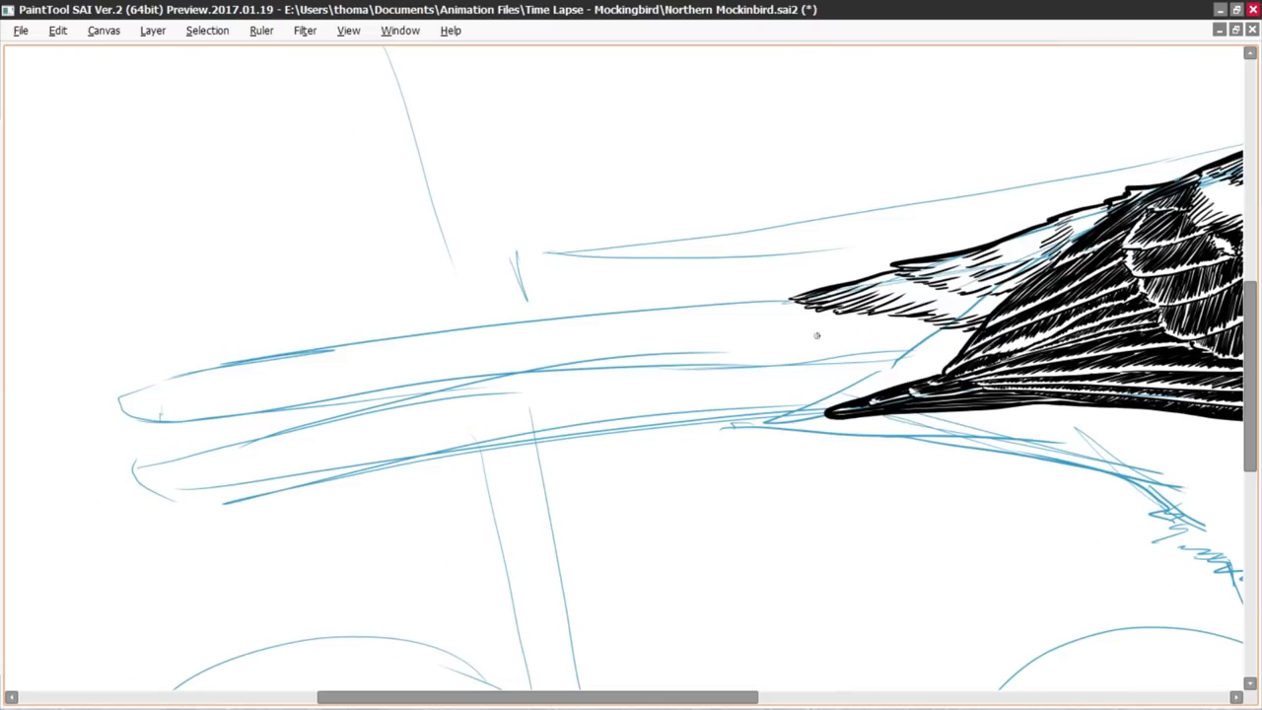
Step: Trace the contour of the mockingbird's head, throat and back in black, leaving beak and eye as sketch
drag(789, 305, 118, 395)
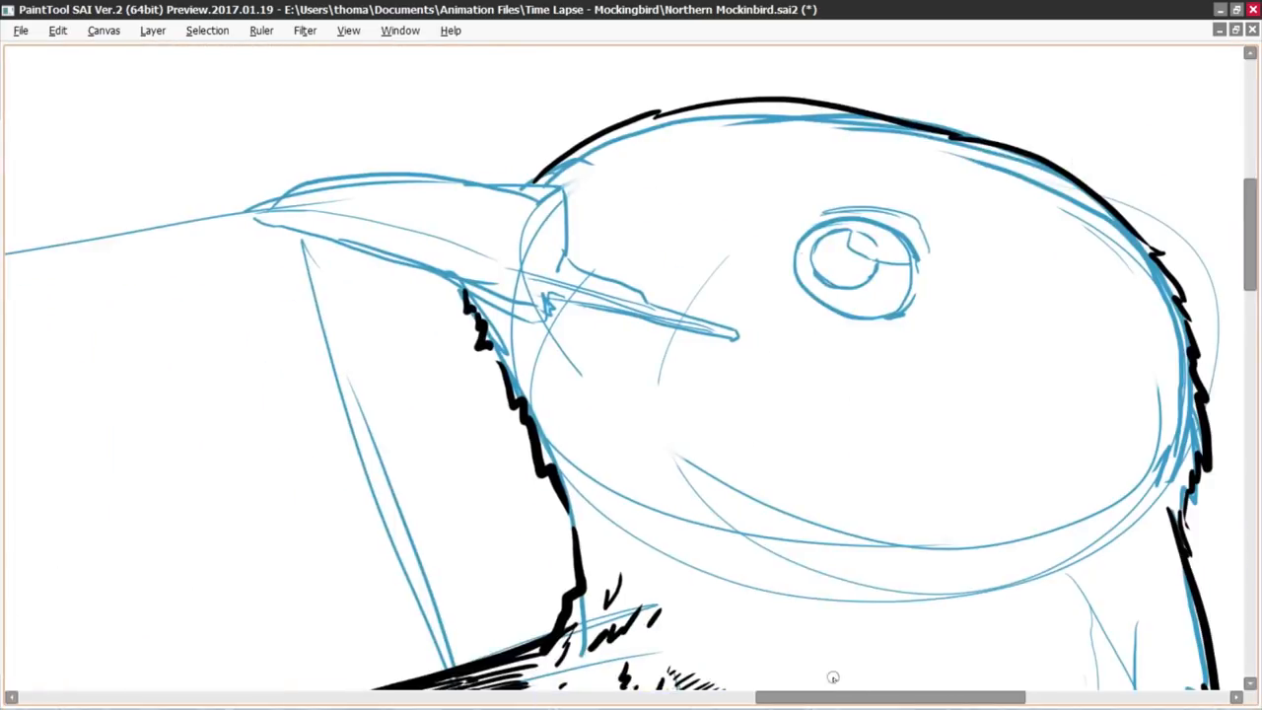
Step: Ink the eye and beak details, then add belly feather strokes, legs and clawed feet
drag(257, 207, 730, 339)
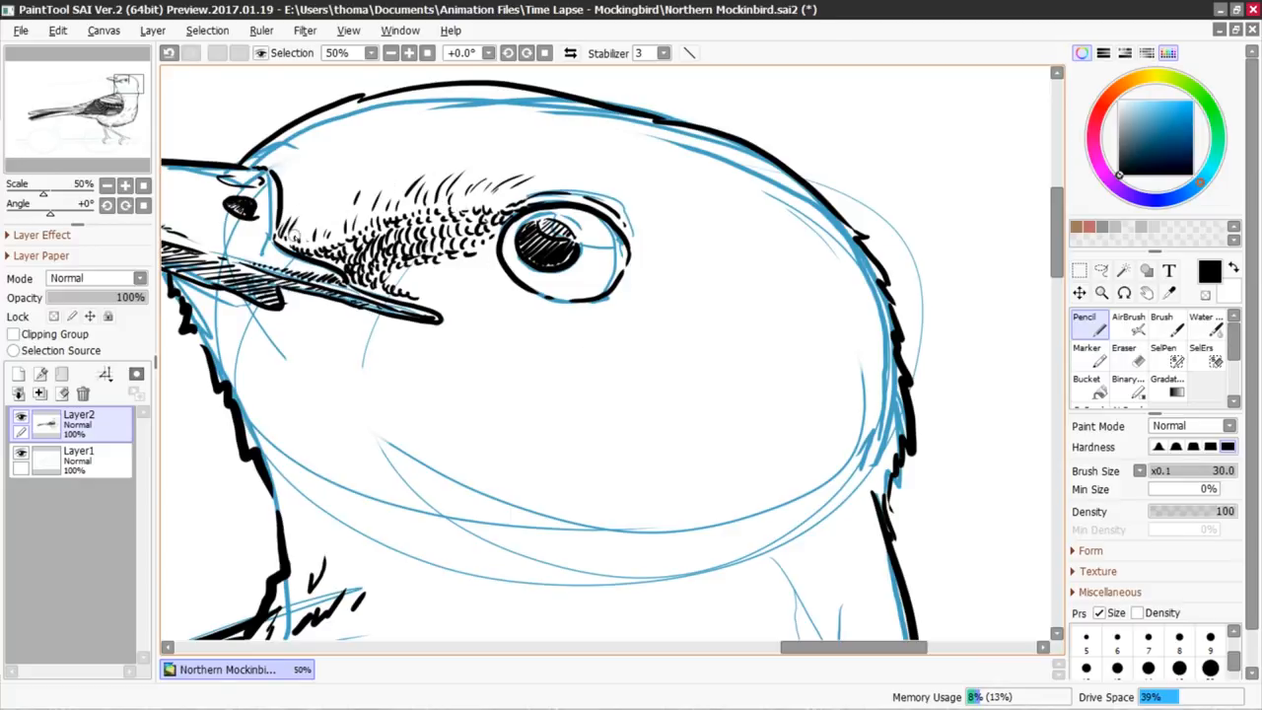
drag(635, 246, 710, 280)
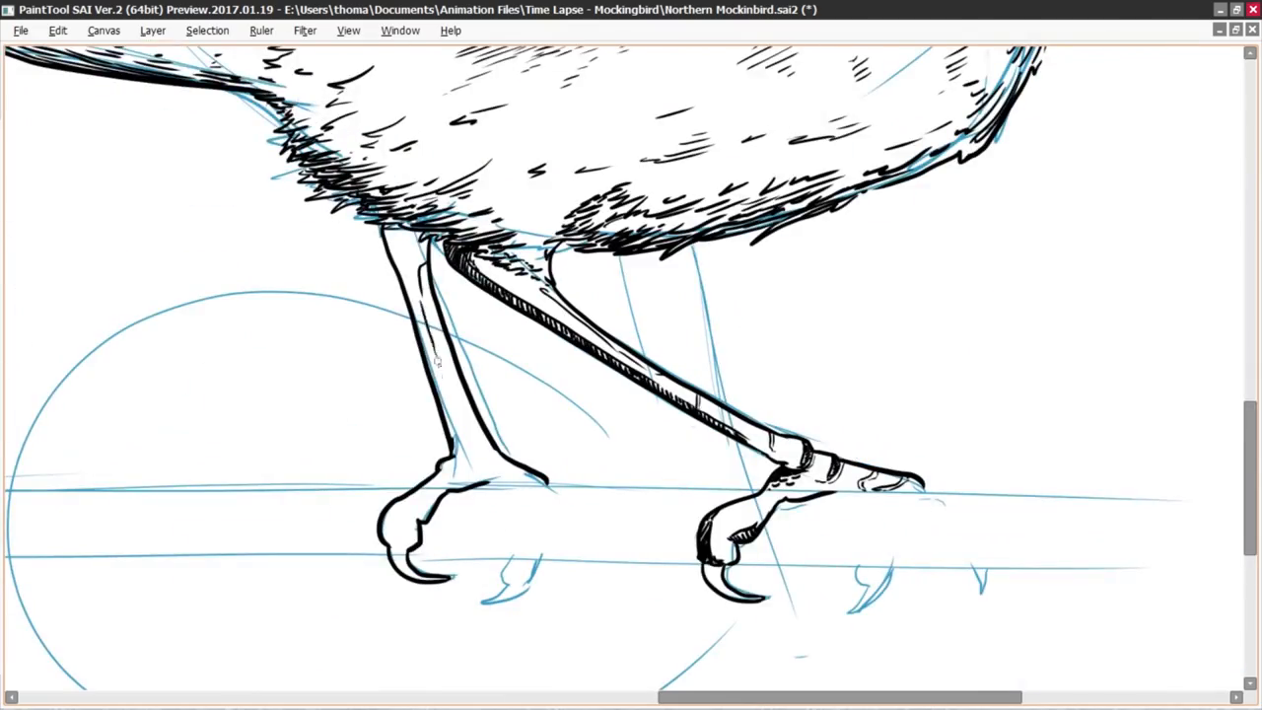
Step: Ink the branch extending right from the feet, then rough out leaves below it in red
scroll(down, 3)
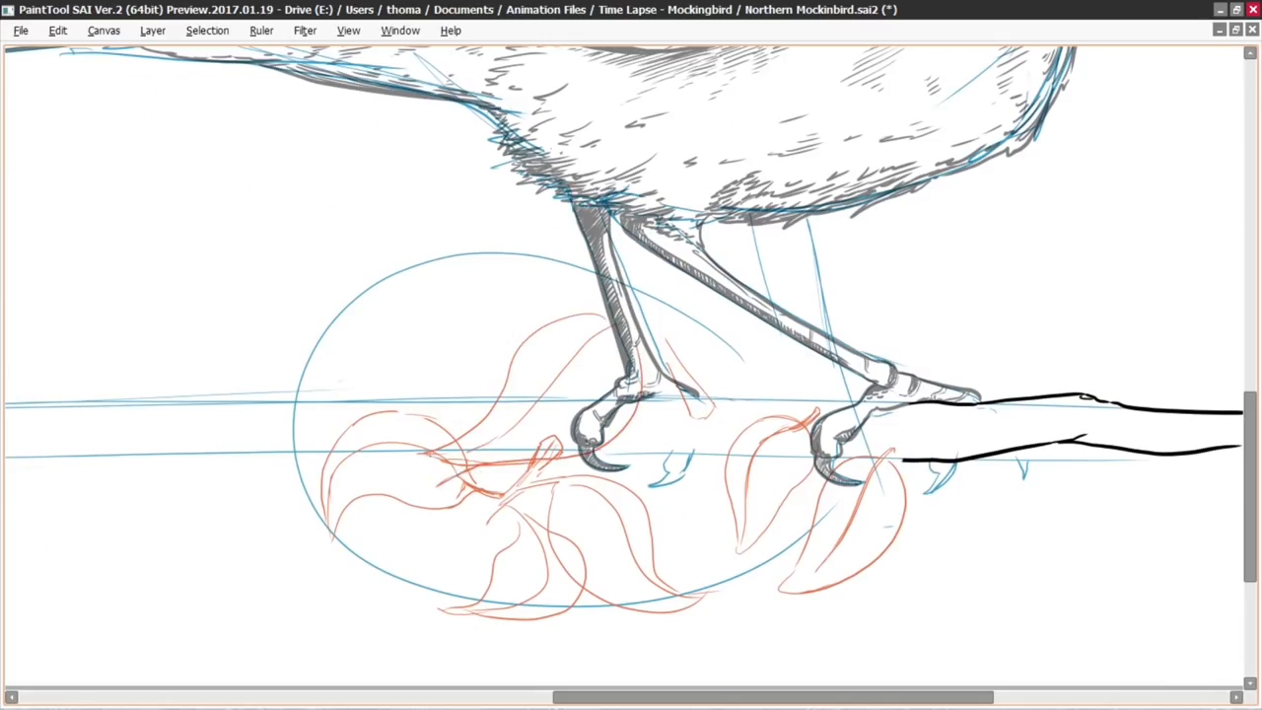
Step: Draw overlapping red leaf shapes around the branch on Layer4 inside the blue oval
key(Tab)
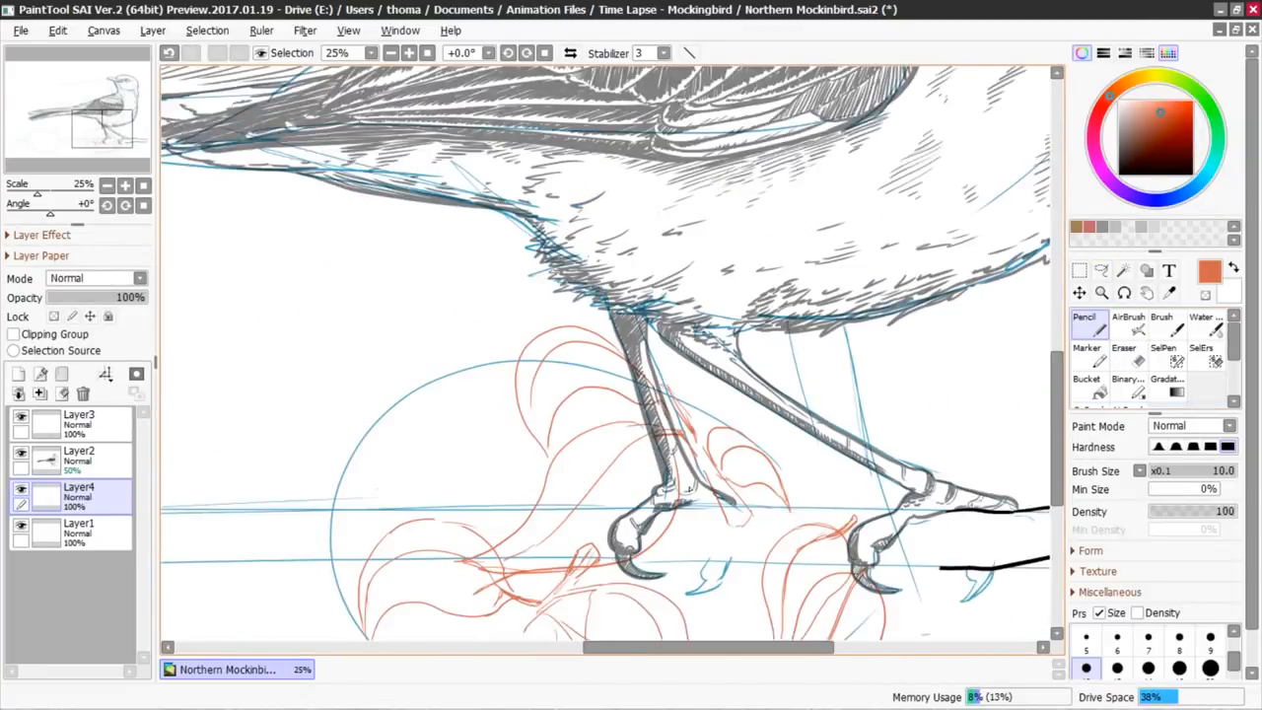
scroll(down, 3)
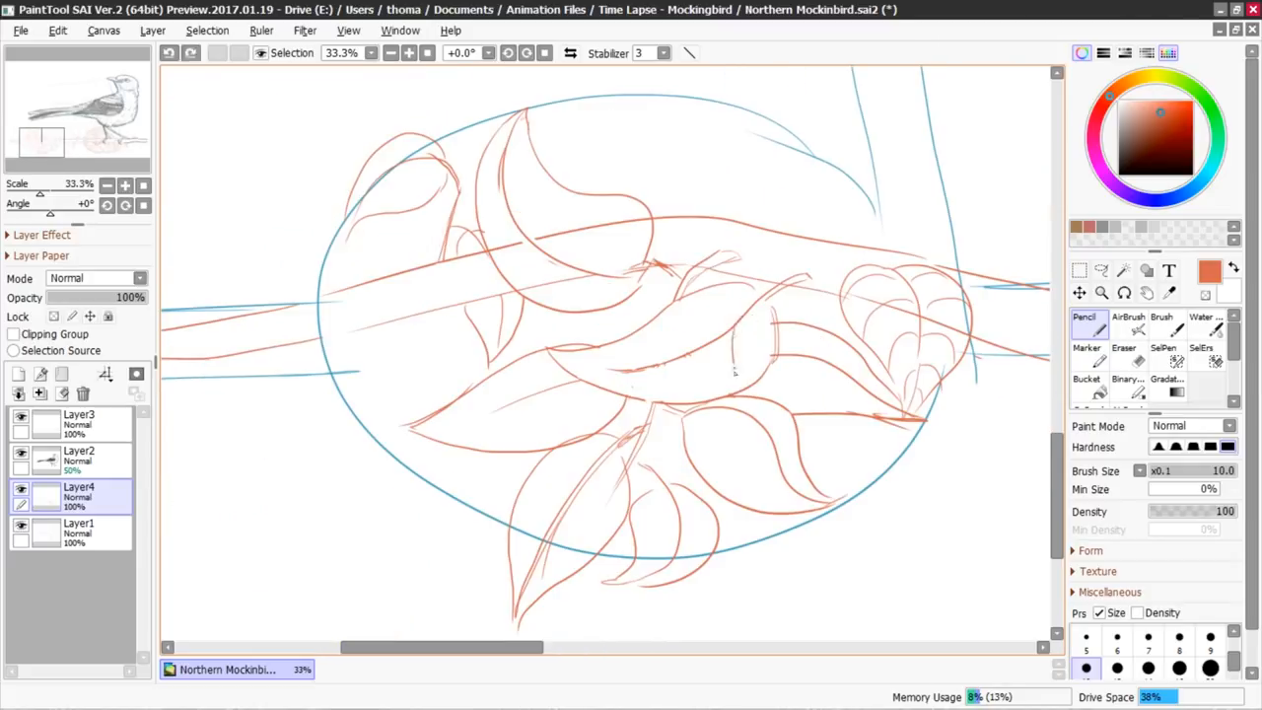
scroll(down, 3)
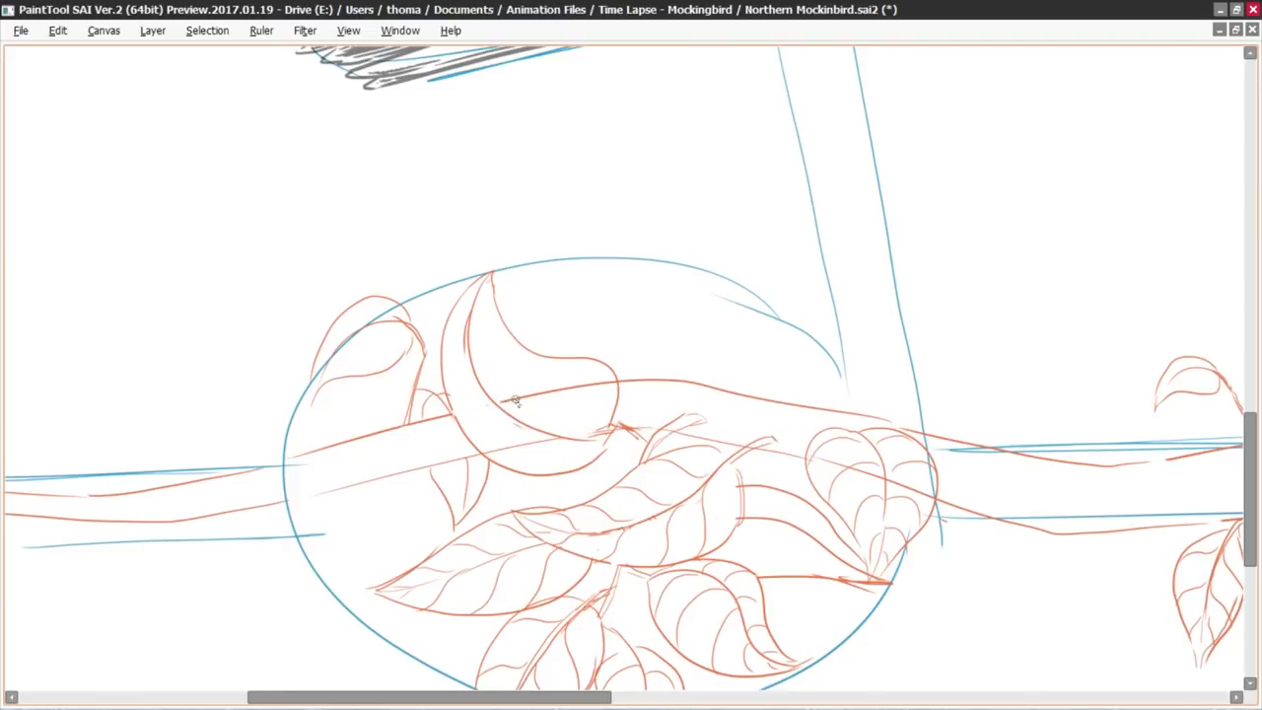
scroll(down, 3)
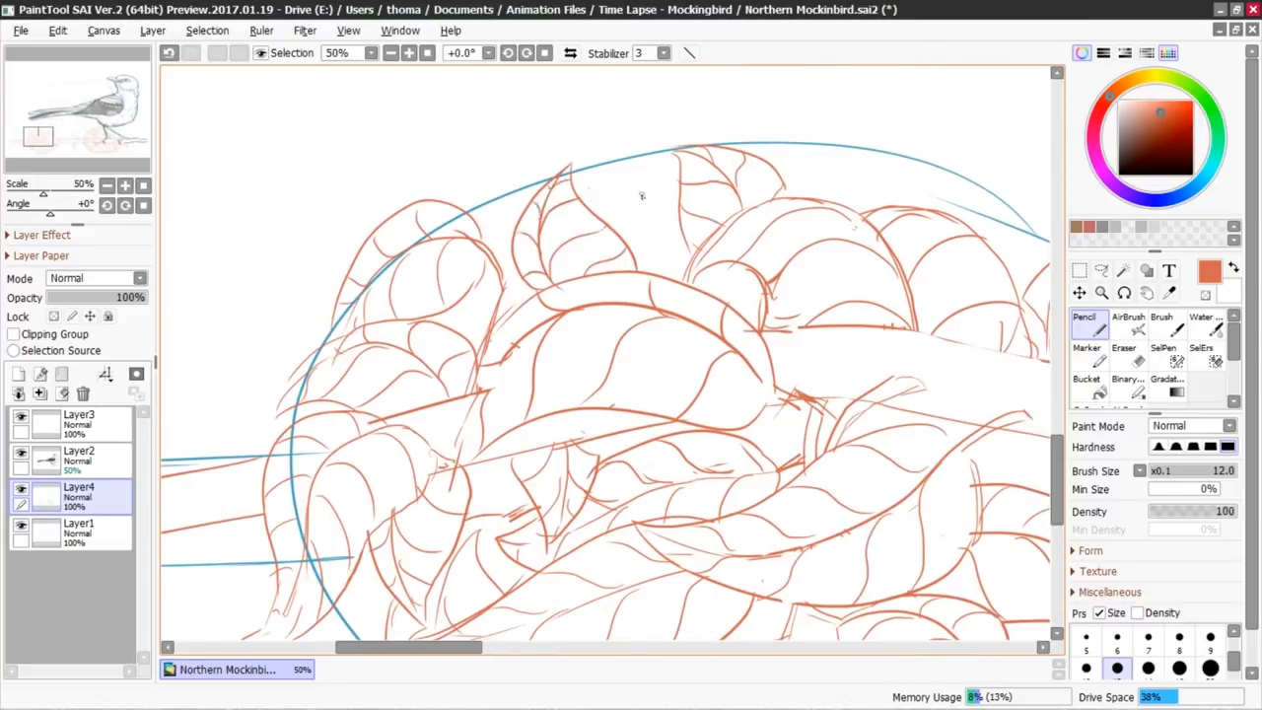
click(390, 52)
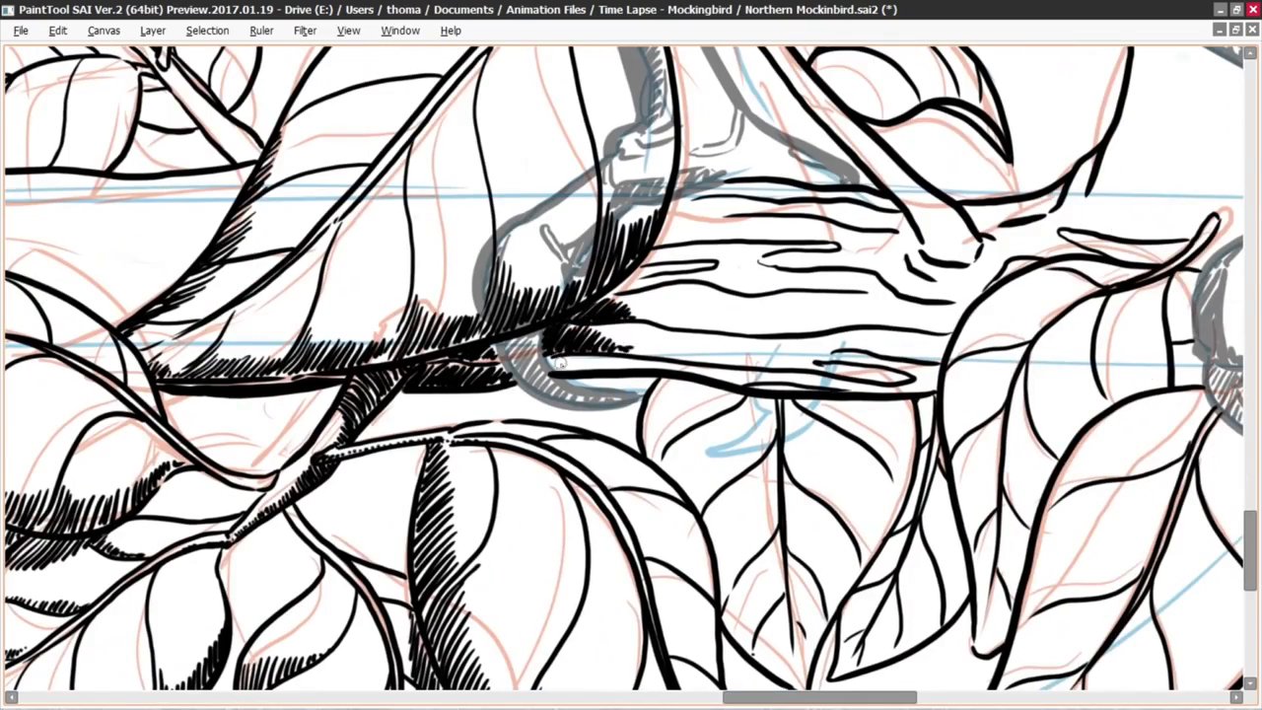
Step: Ink leaf outlines, veins and hatched shading over the red leaf sketch around the branch
scroll(down, 3)
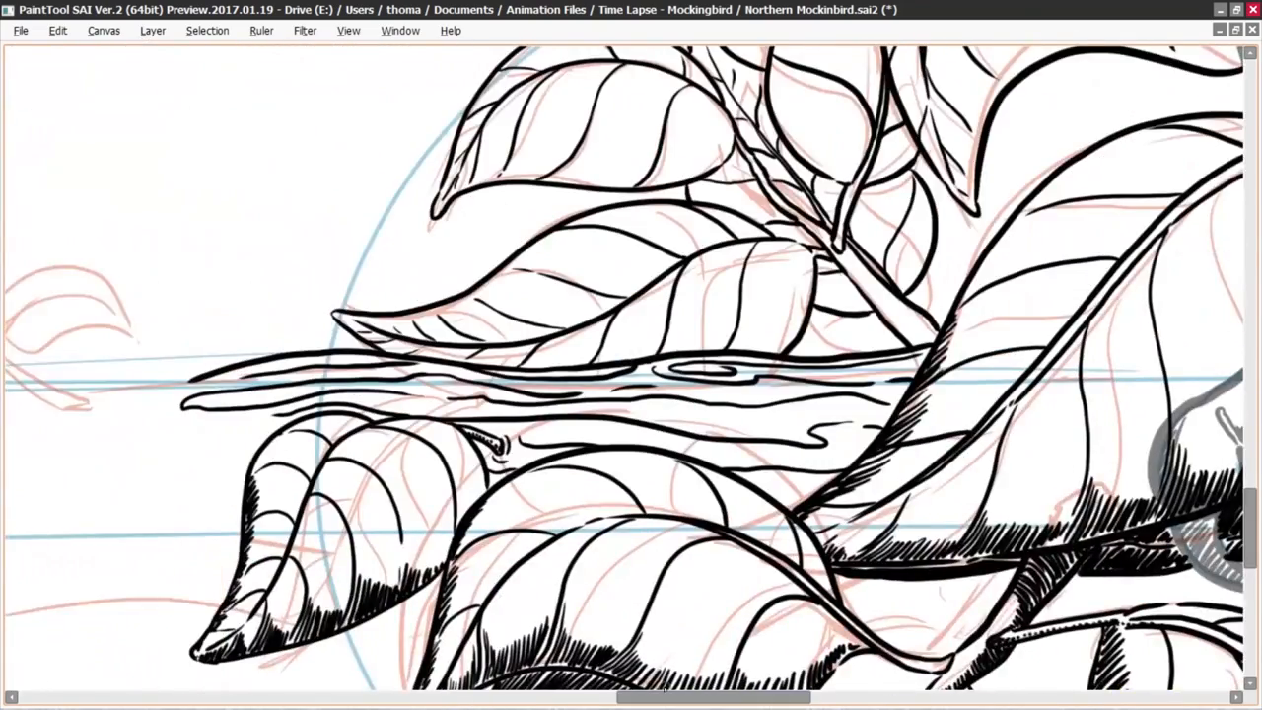
scroll(down, 3)
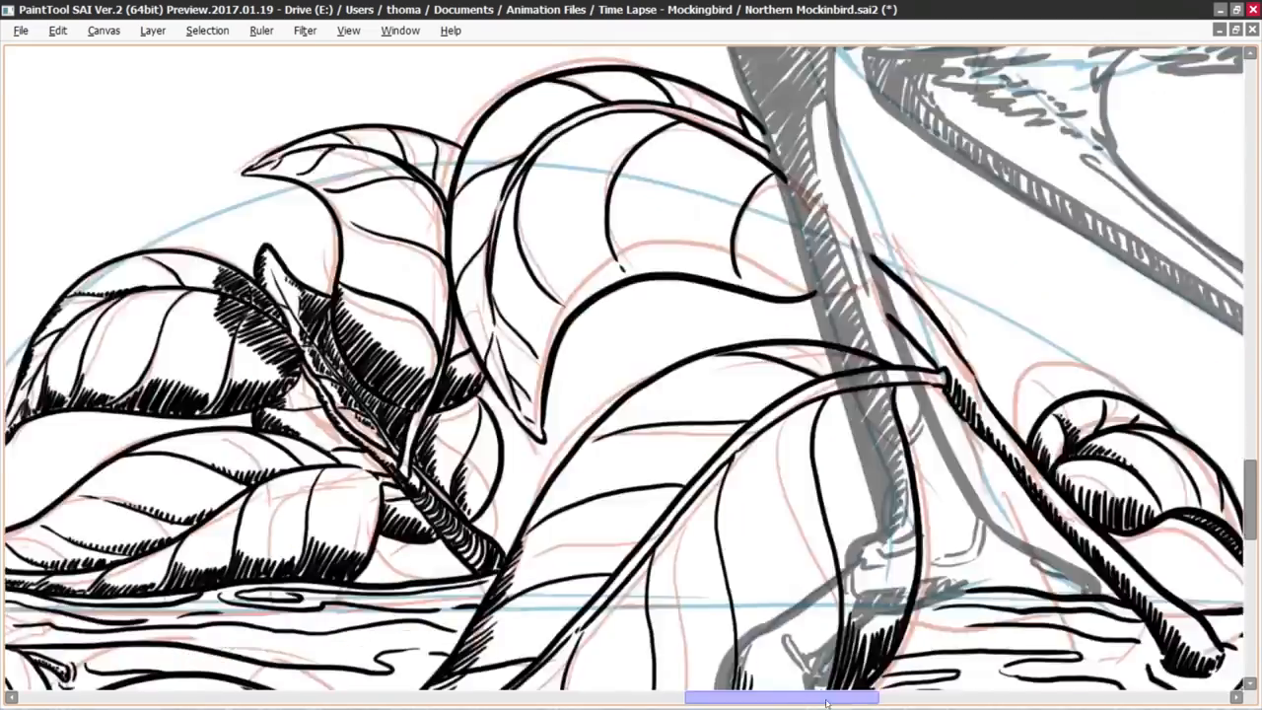
scroll(down, 3)
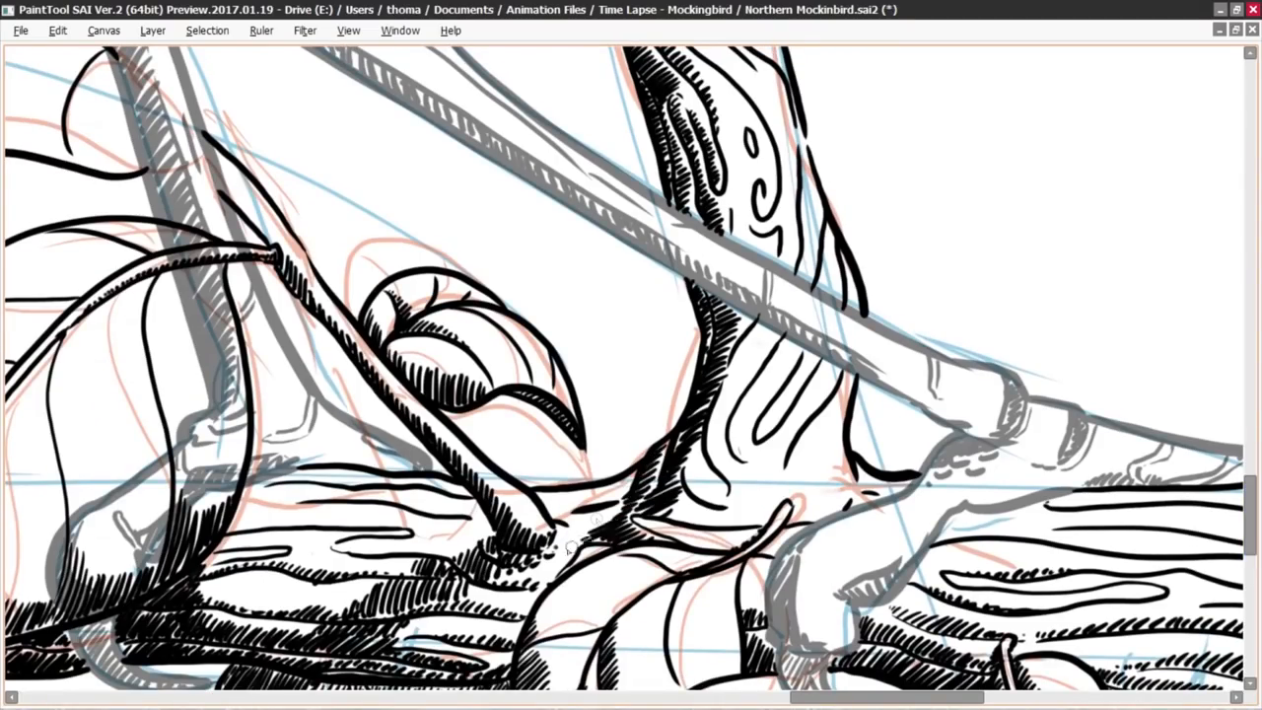
Step: Trace the long branch with bark texture and underside hatching, then the upright leaf and hanging sprig
scroll(down, 3)
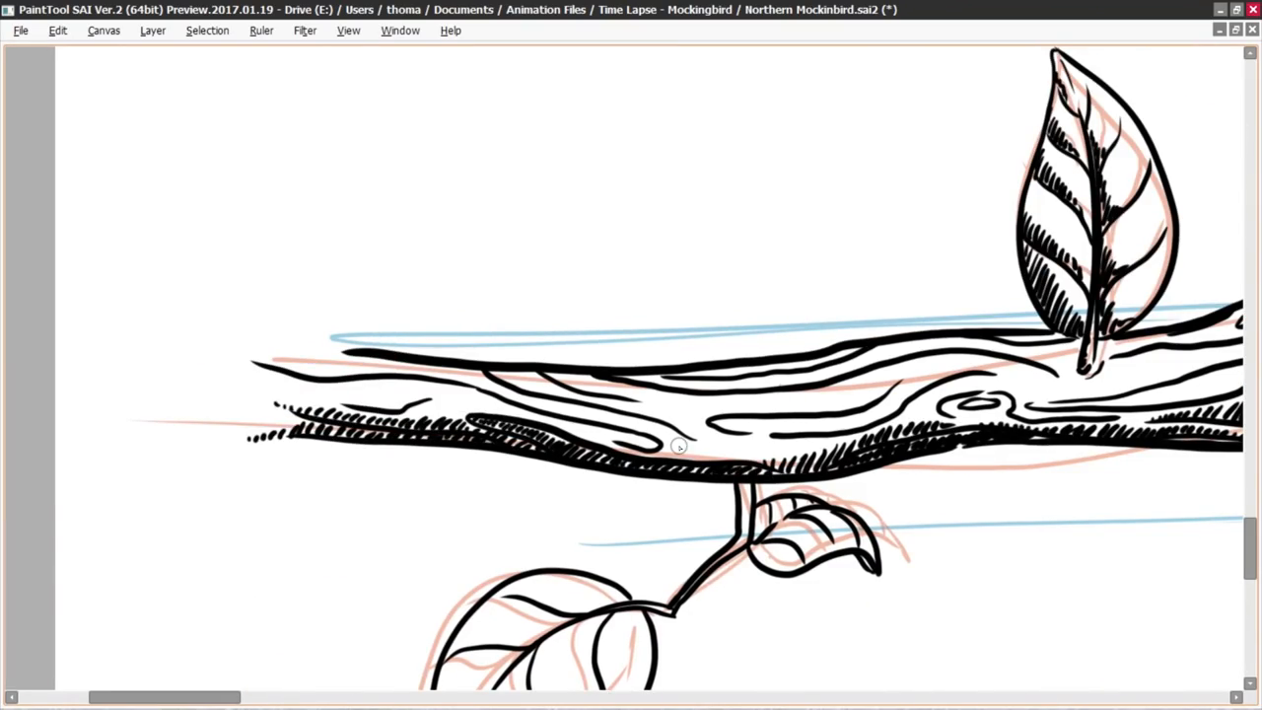
Step: Draw scalloped black cloud contours behind the bird's head following the red cloud sketch
scroll(down, 3)
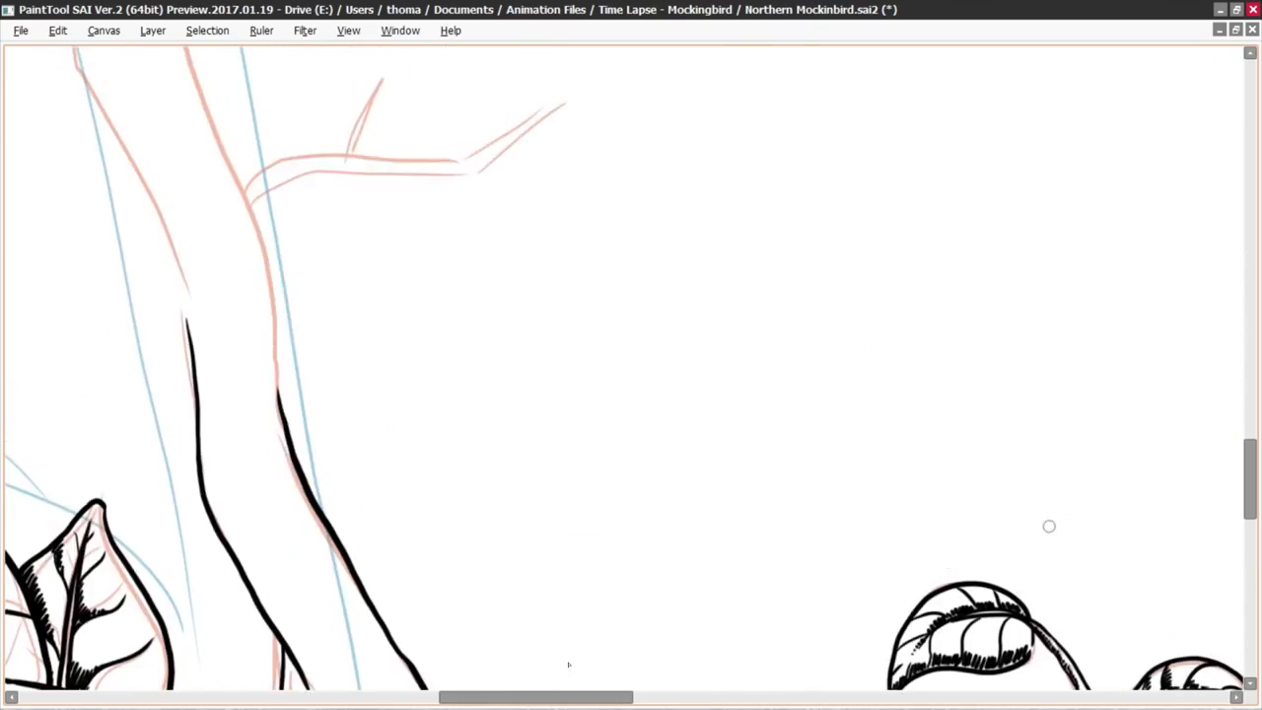
scroll(down, 3)
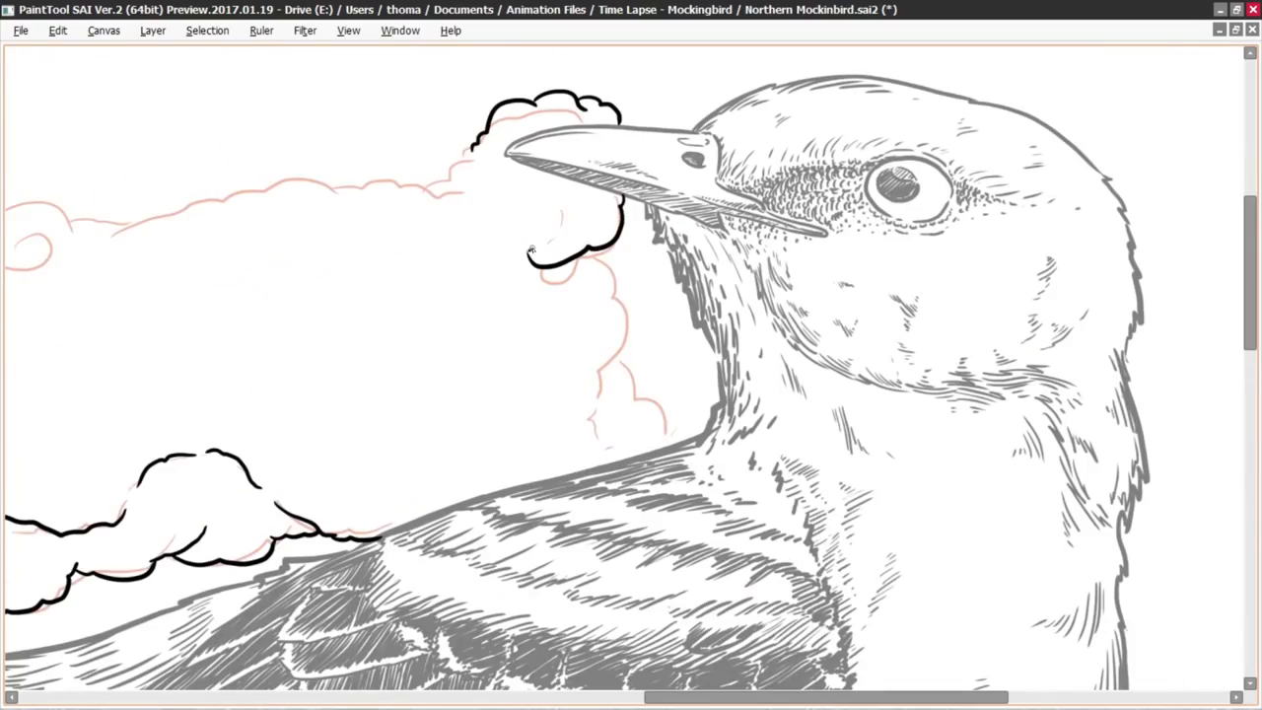
Step: Hatch the cloud undersides, then begin tracing wispy feather forms over the red sketch with panels hidden
scroll(left, 3)
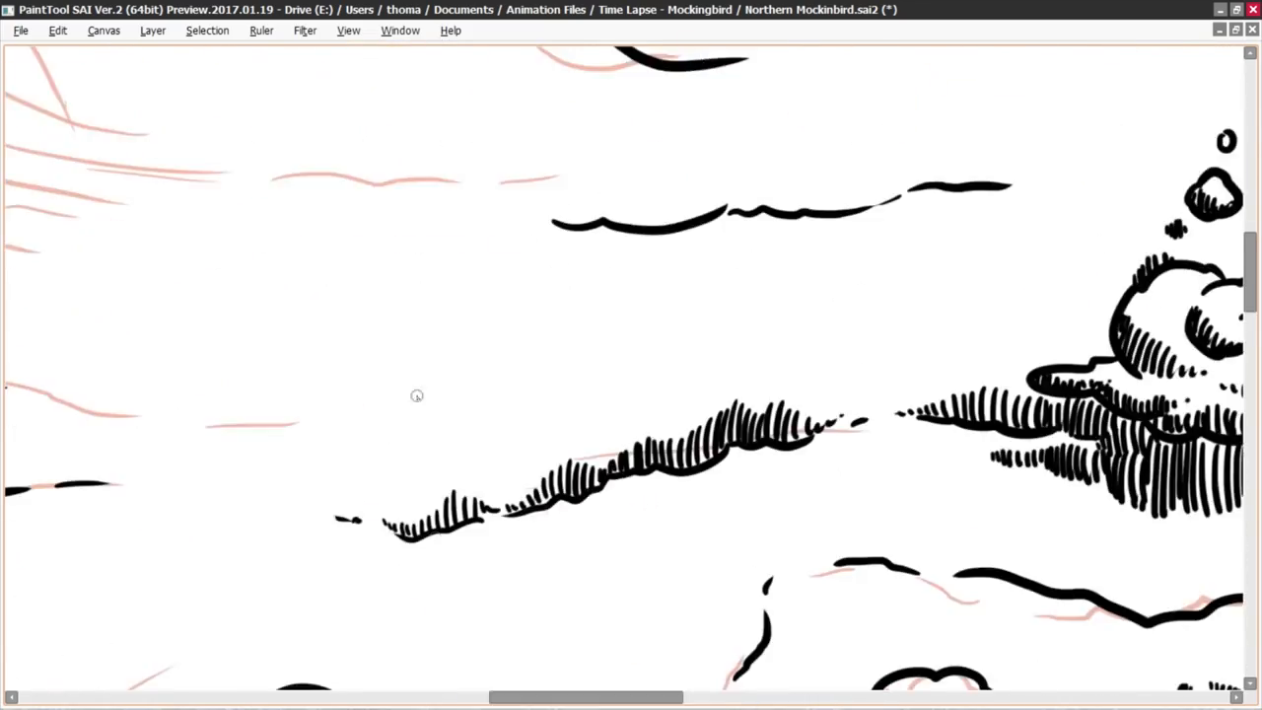
scroll(down, 3)
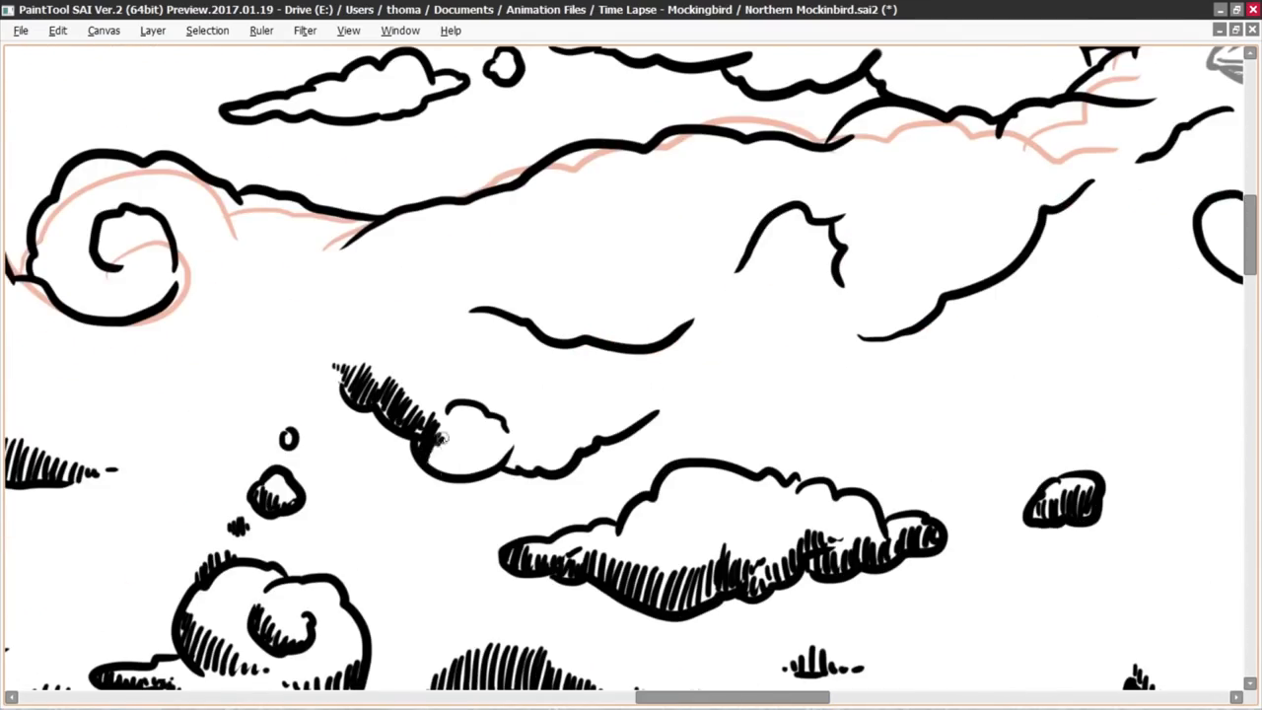
scroll(down, 3)
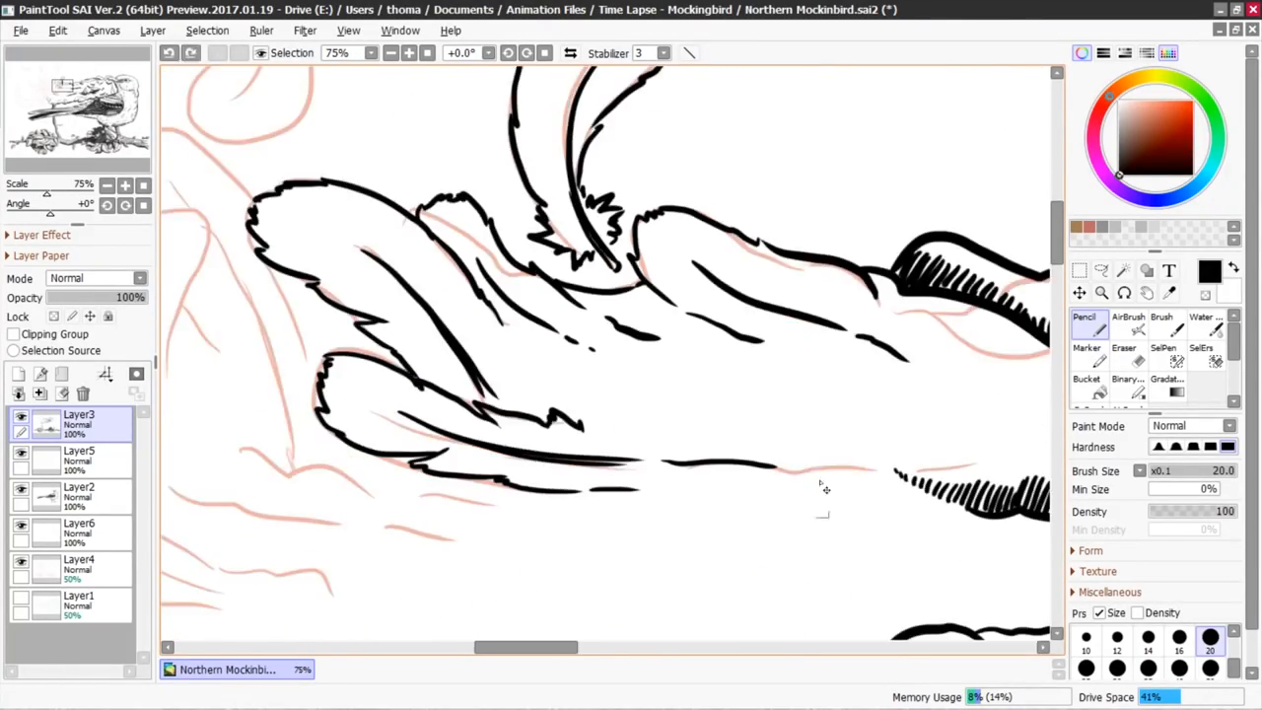
key(Tab)
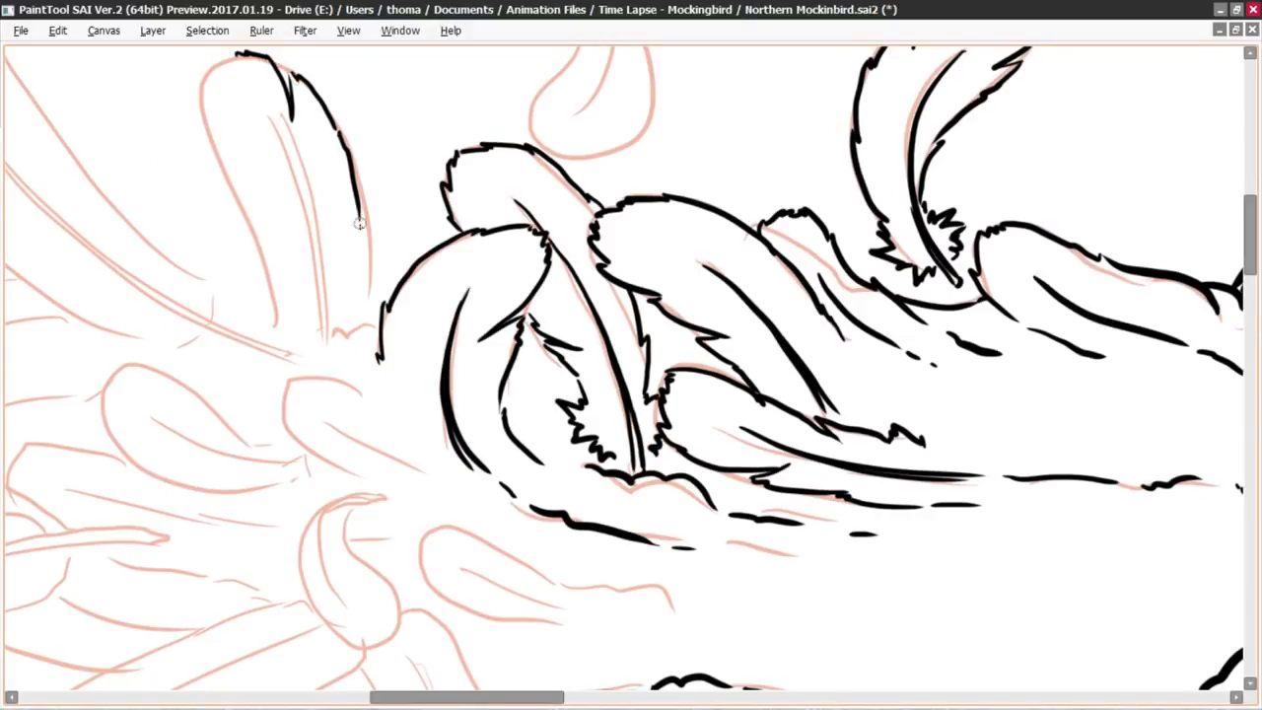